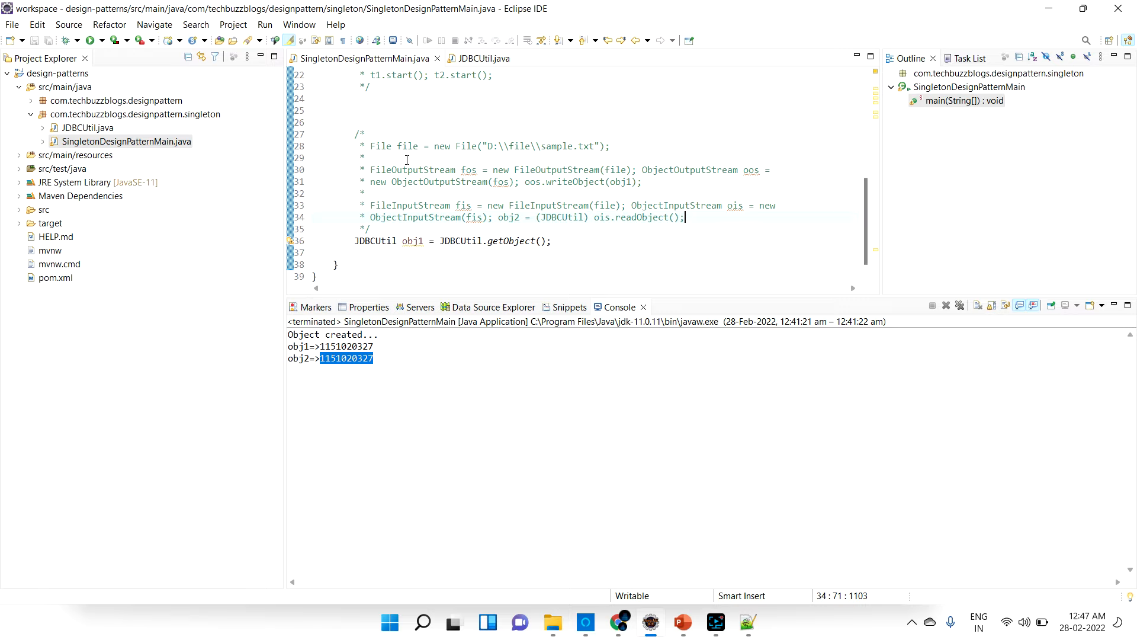
# In JDBCUtil.java, append ', Cloneable' after 'implements Serializable' in the class declaration
pyautogui.click(480, 58)
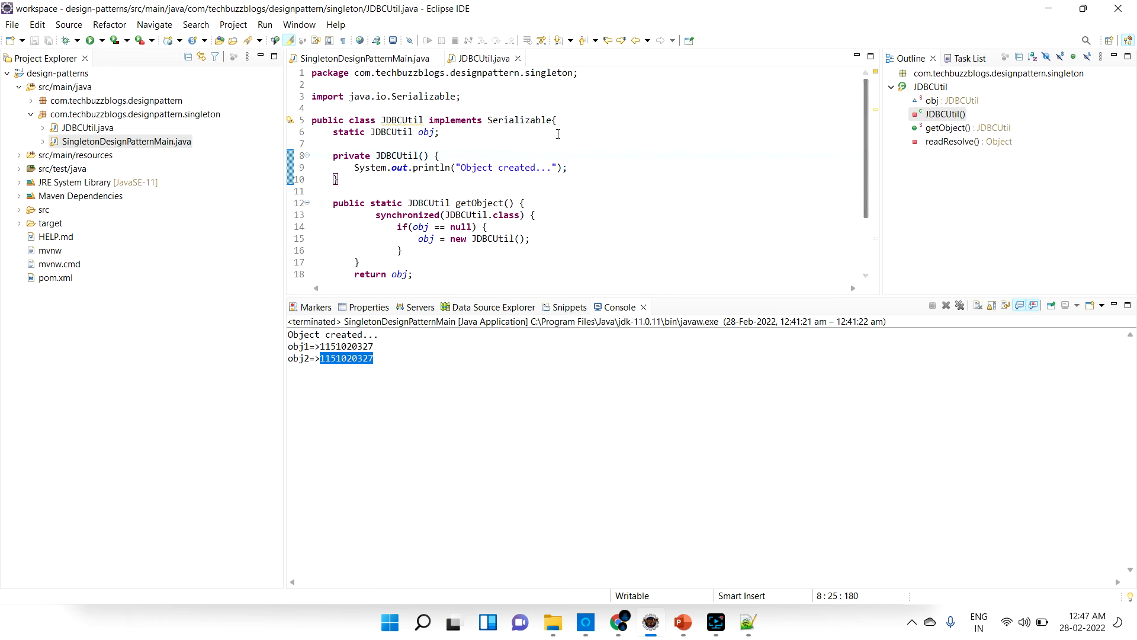
pyautogui.write(',')
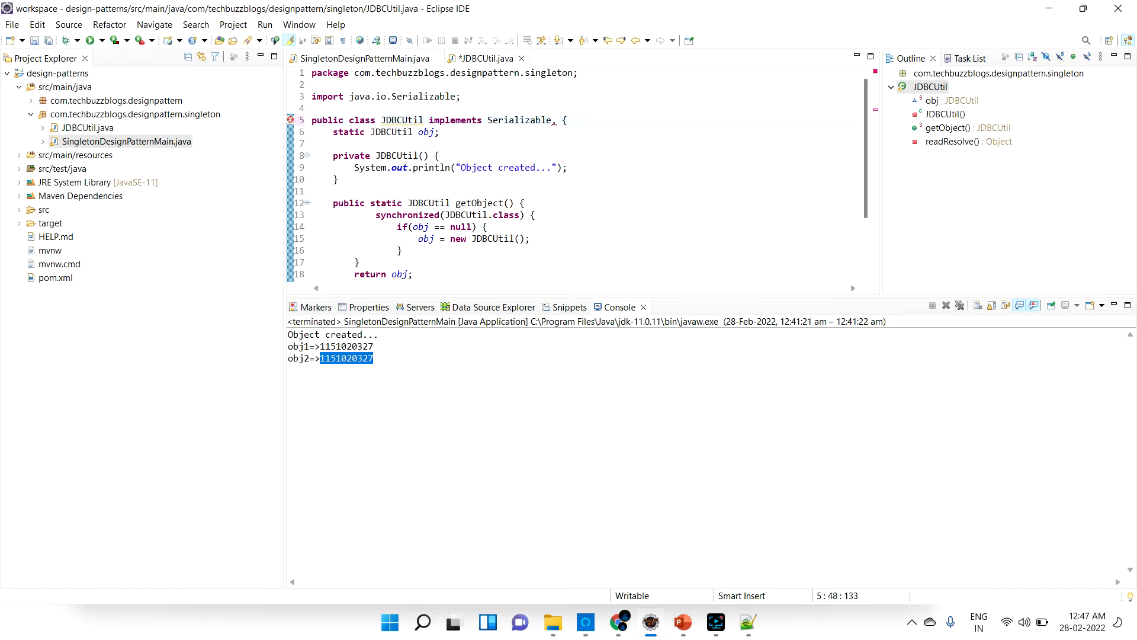
pyautogui.write('Clon')
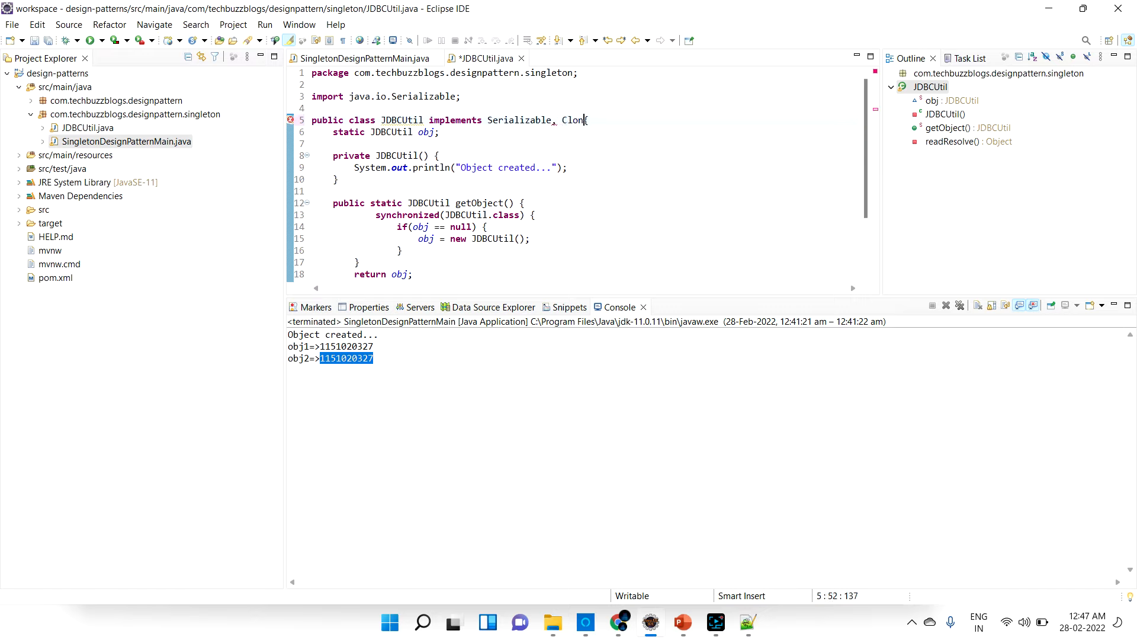
pyautogui.write('eable')
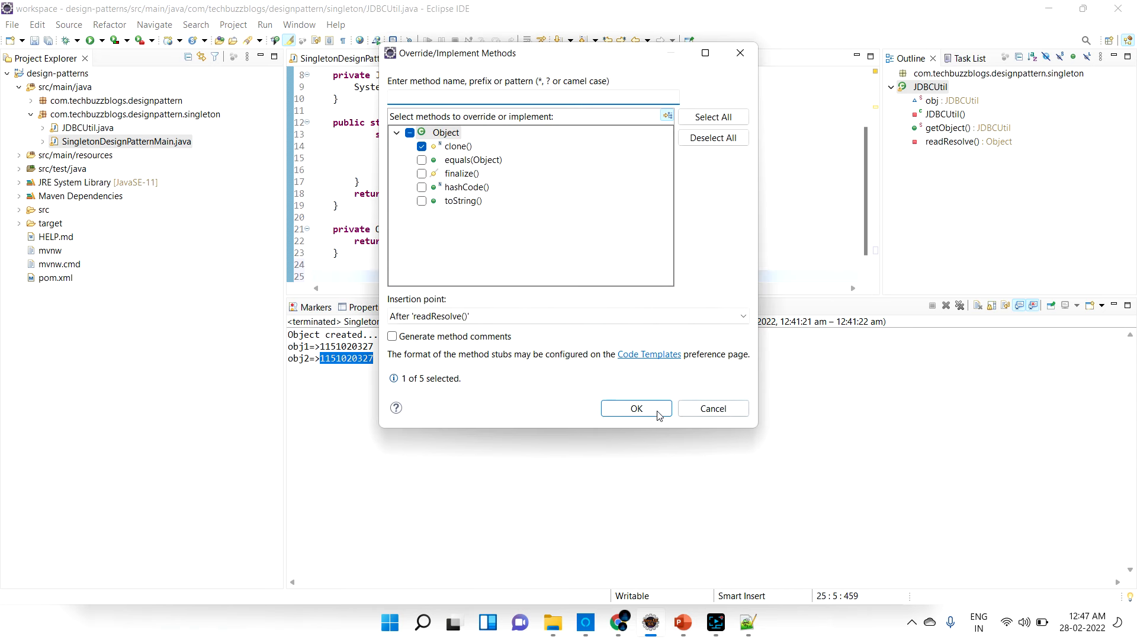
# Confirm the clone() override returning super.clone(), then return to SingletonDesignPatternMain.java
pyautogui.click(636, 407)
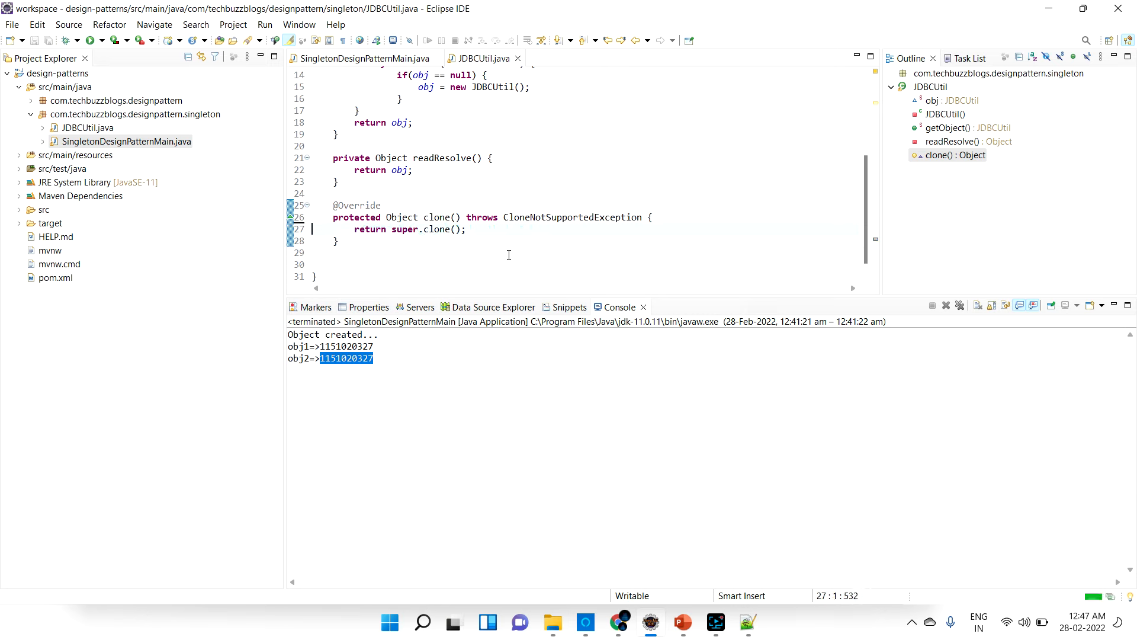
pyautogui.click(356, 58)
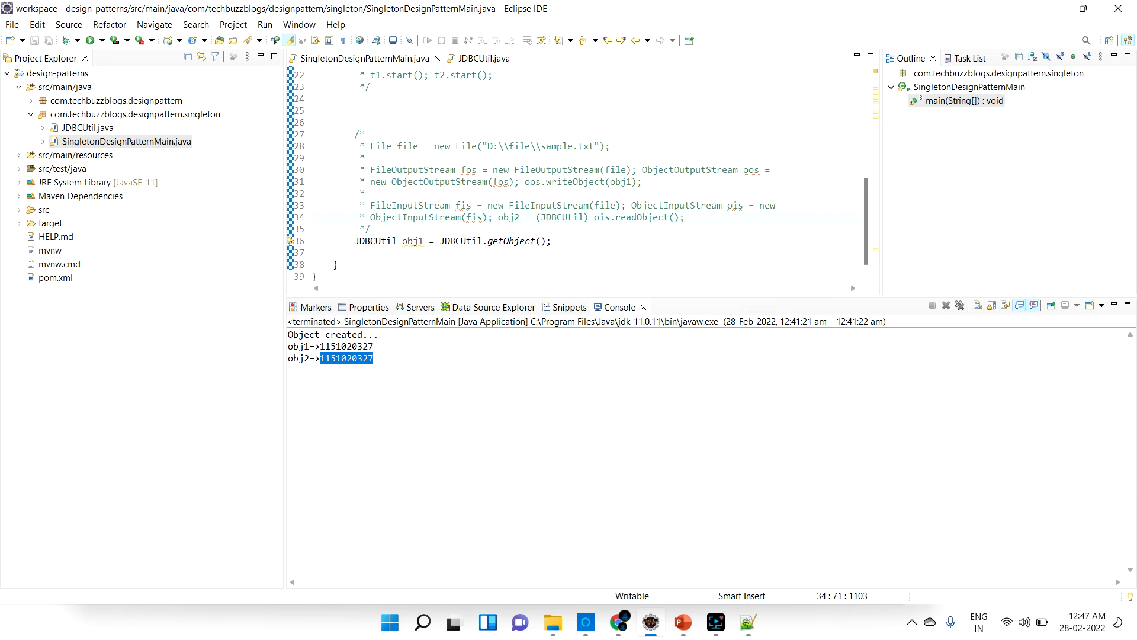
# Add a line declaring 'JDBCUtil obj2' assigned from obj1's clone in main
pyautogui.tripleClick(449, 241)
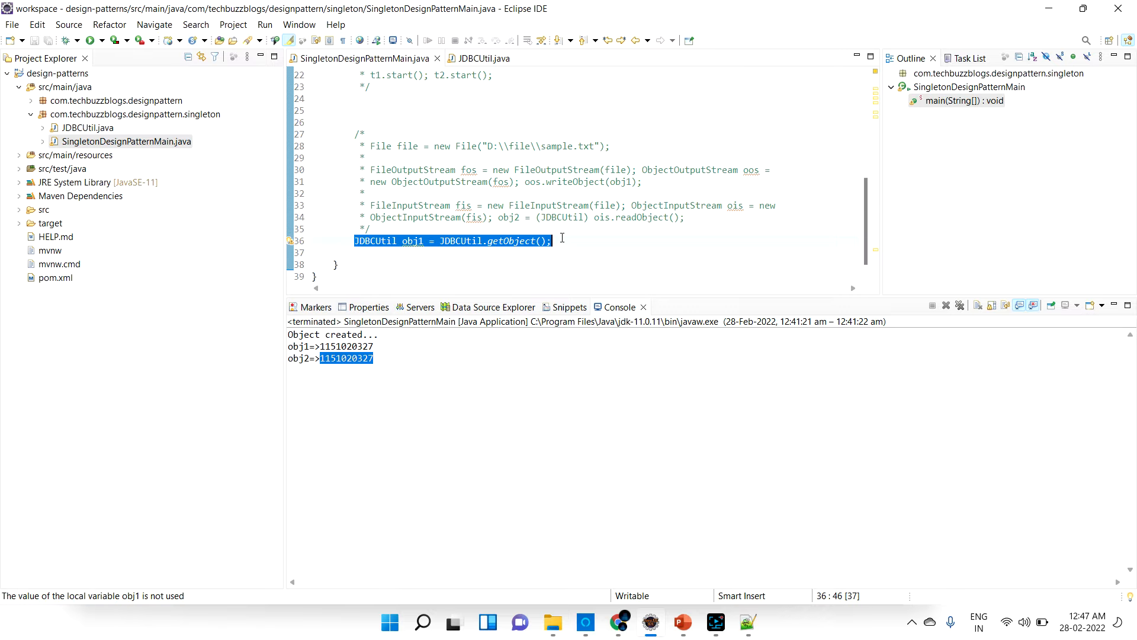
pyautogui.moveTo(527, 239)
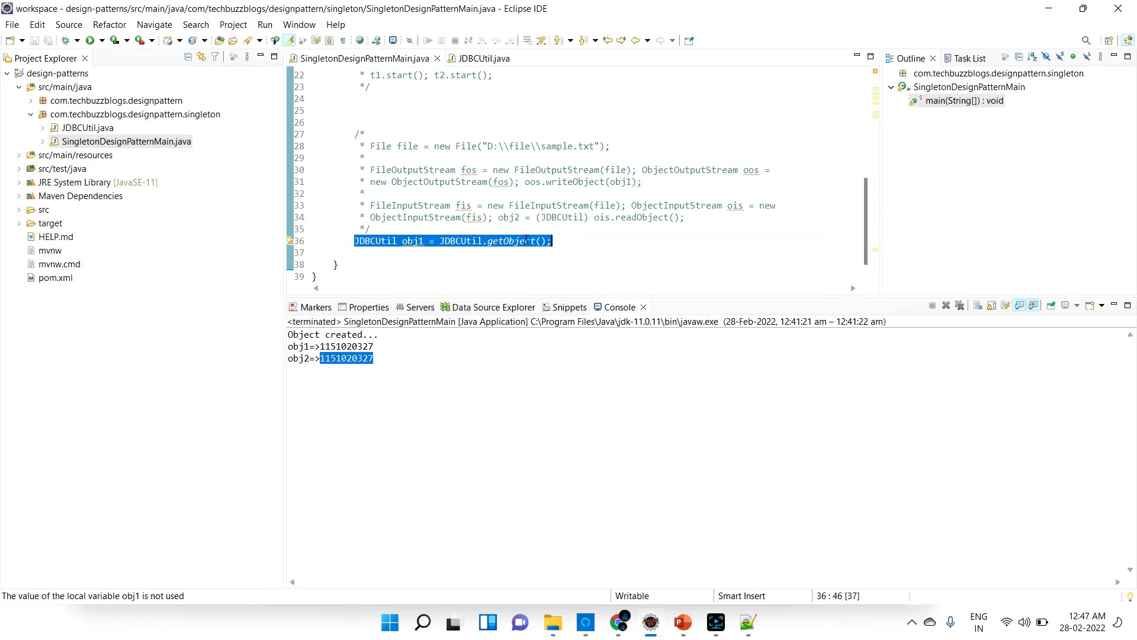
pyautogui.doubleClick(366, 241)
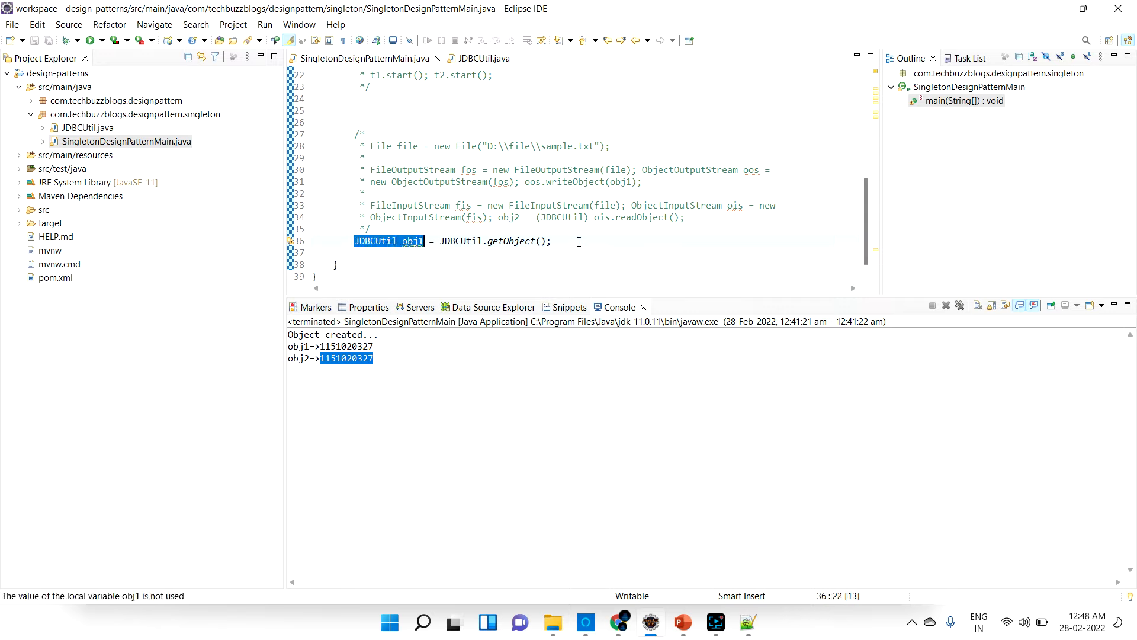
pyautogui.write('JDBCUtil obj1')
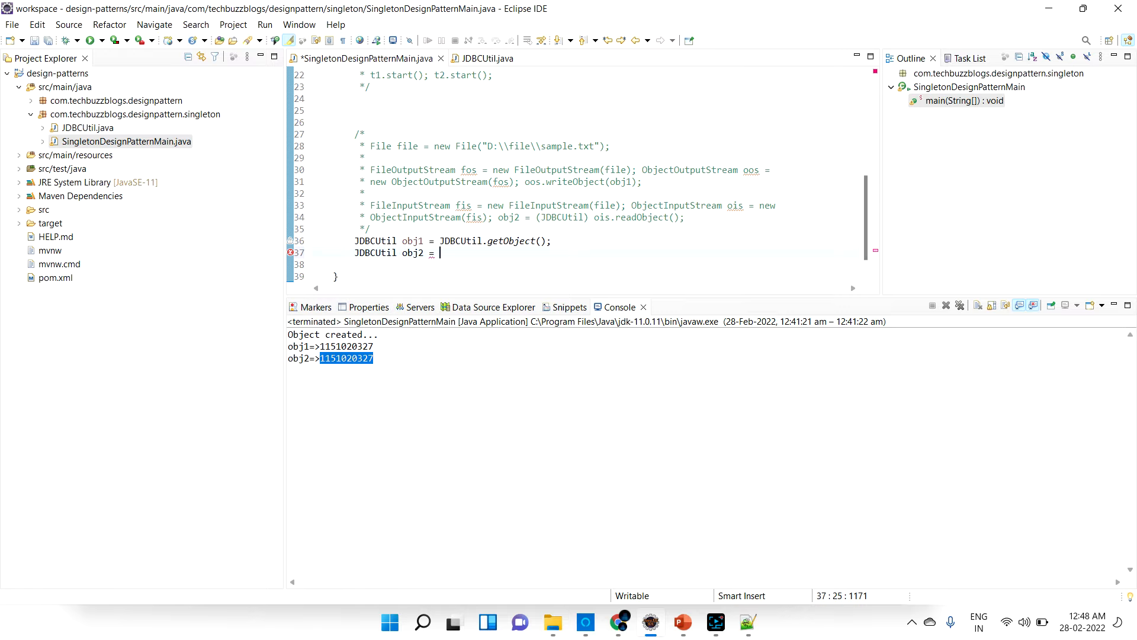
pyautogui.write('o')
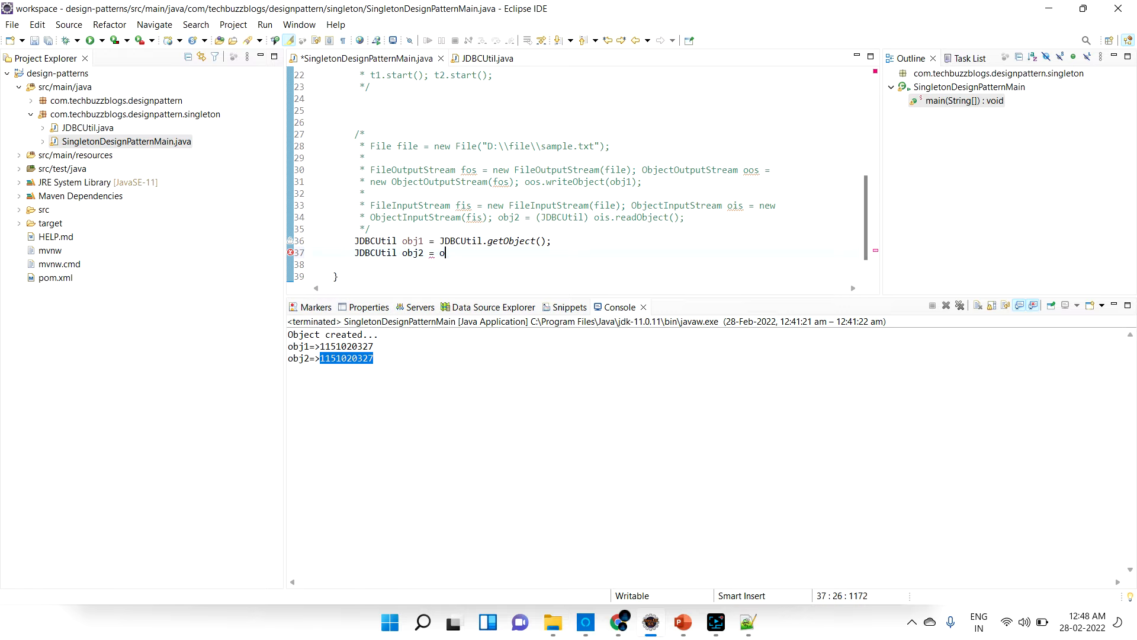
pyautogui.write('bj')
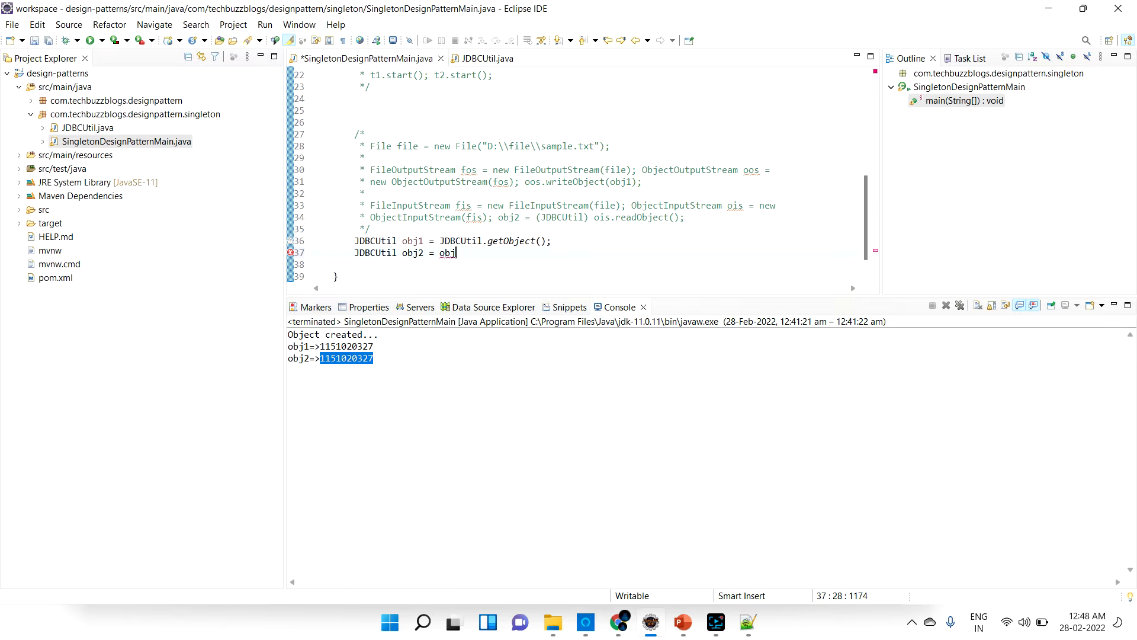
pyautogui.press('BackSpace')
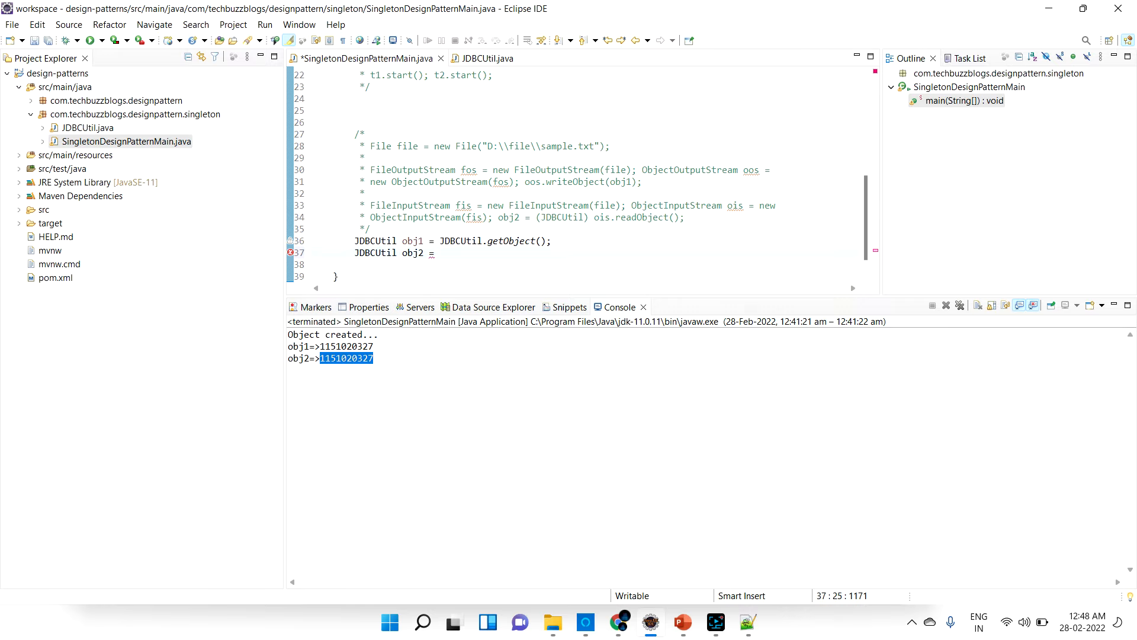
pyautogui.write('obj1.clone();')
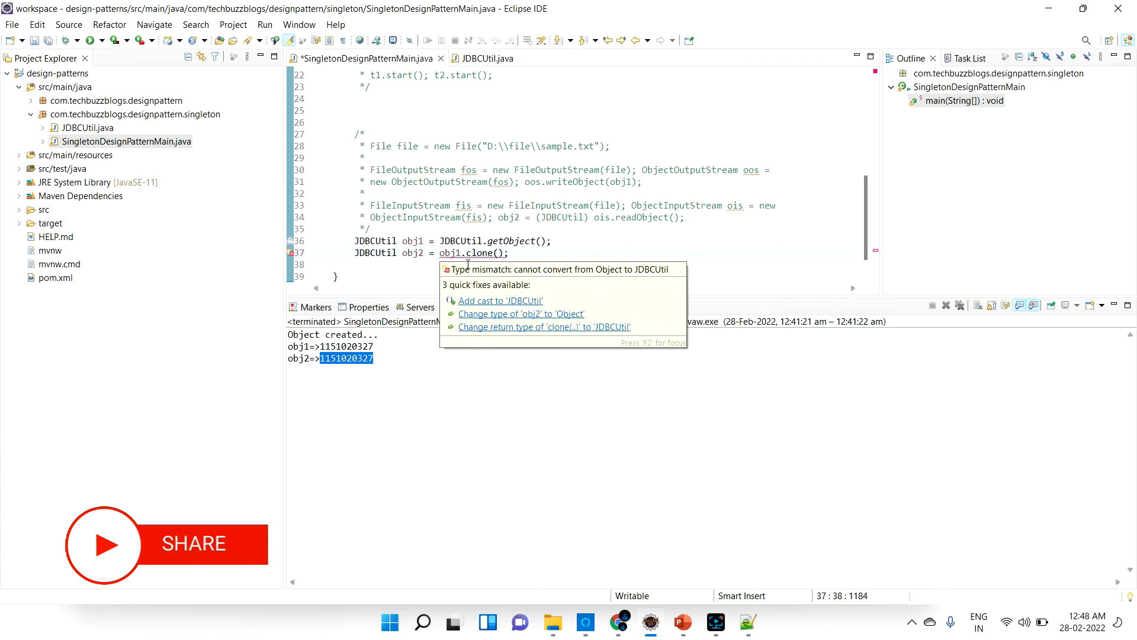
# Apply quick fixes 'Add cast to JDBCUtil' and 'Add throws declaration'
pyautogui.click(498, 300)
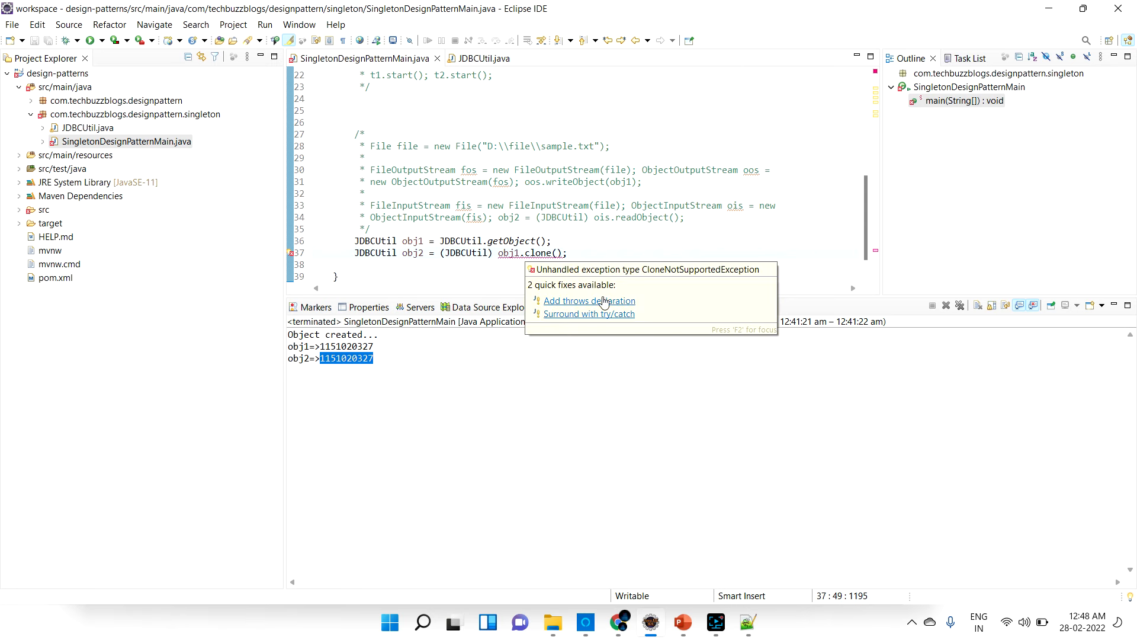
pyautogui.click(589, 300)
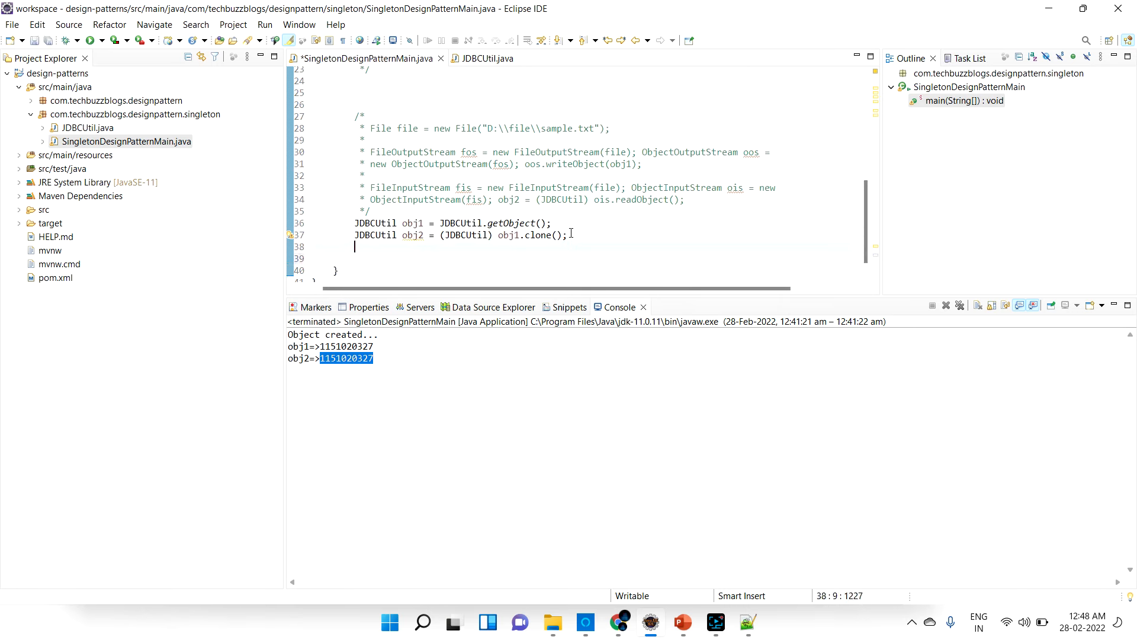
# Add System.out.println("obj1=>"+obj1.hashCode()) and select that line to duplicate for obj2
pyautogui.write('System')
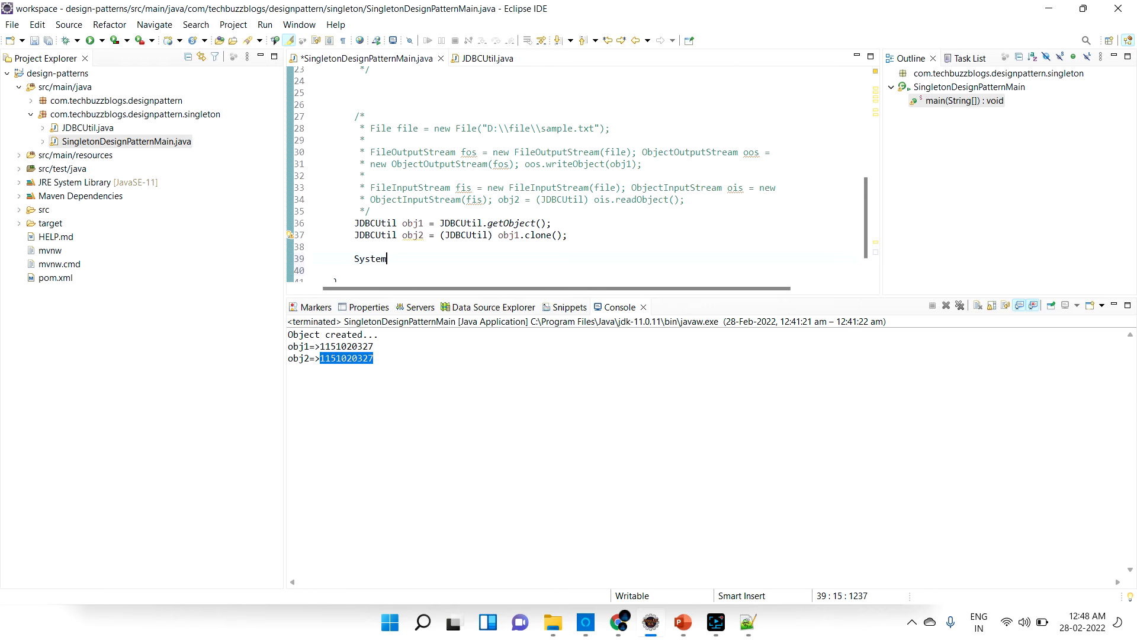
pyautogui.write('.out.println("')
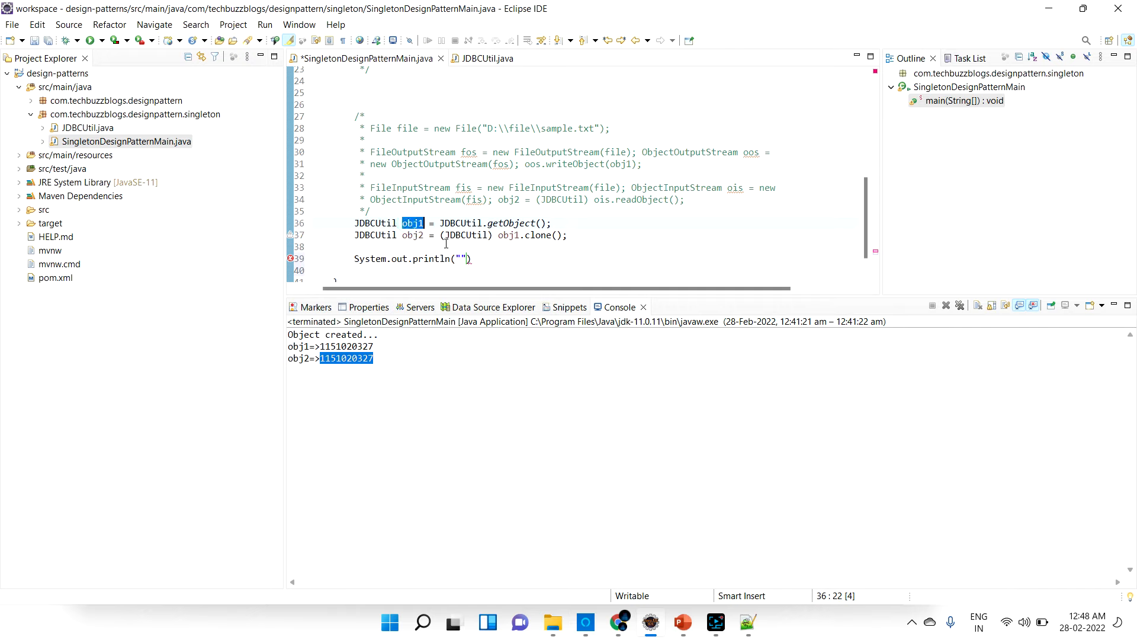
pyautogui.write('obj1=')
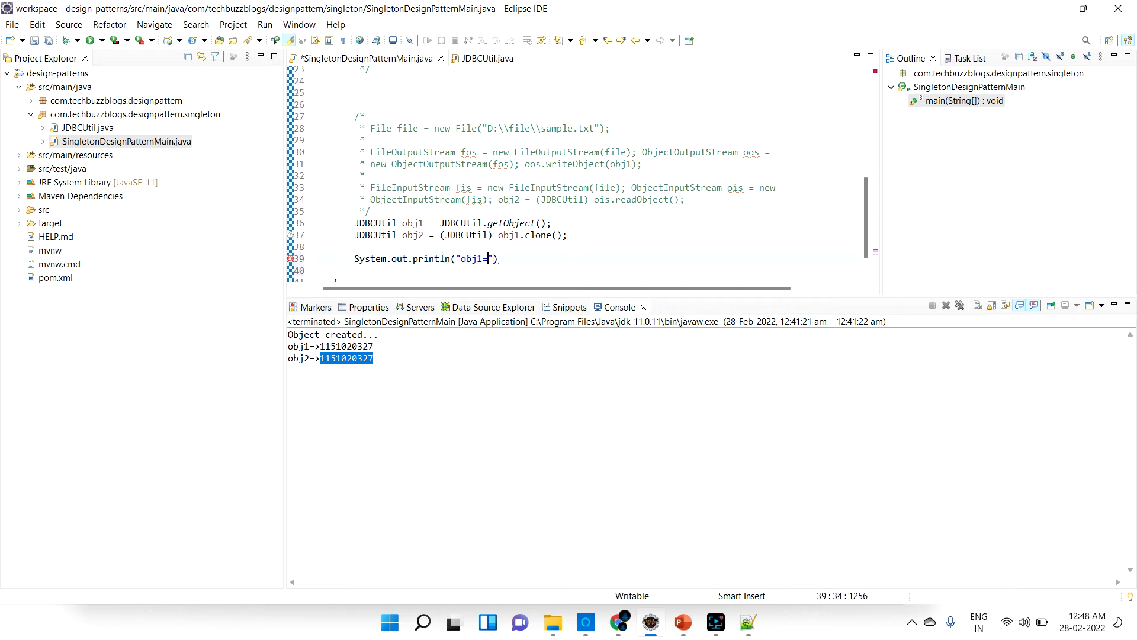
pyautogui.write('>"+obj1')
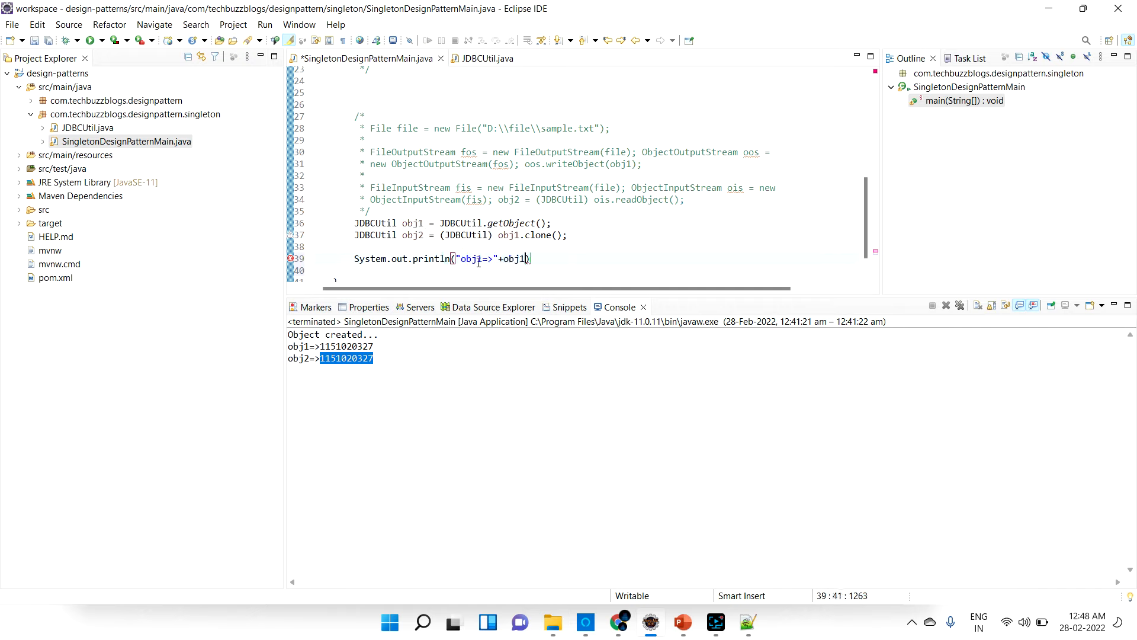
pyautogui.write('.hashCode()')
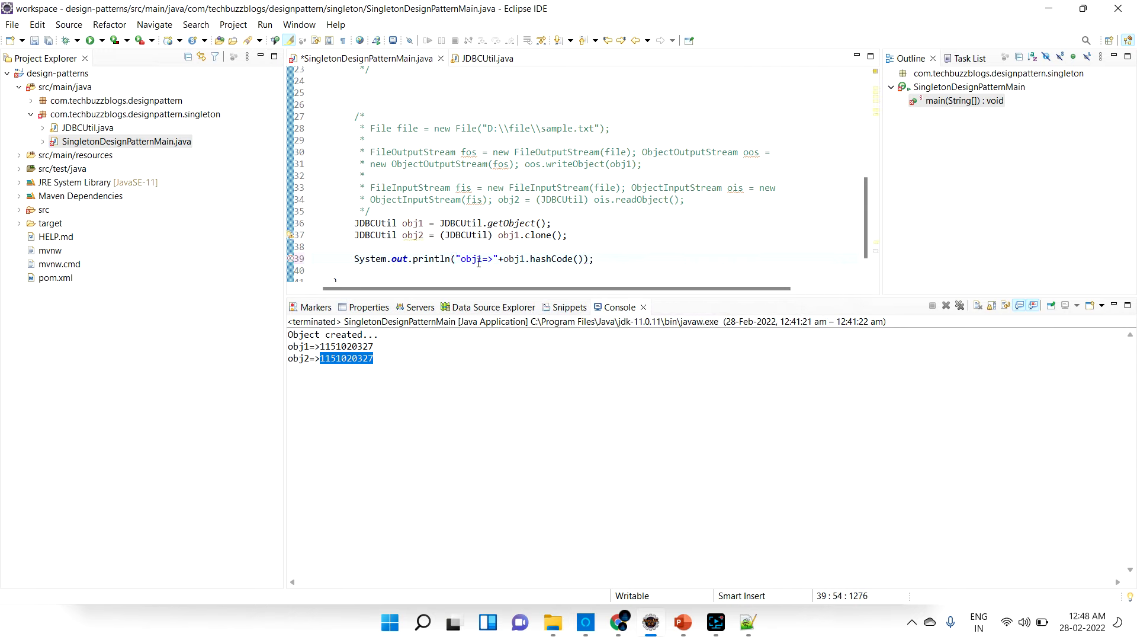
pyautogui.tripleClick(472, 258)
pyautogui.write('System.out.println("obj2=>"+obj2.hashCode());')
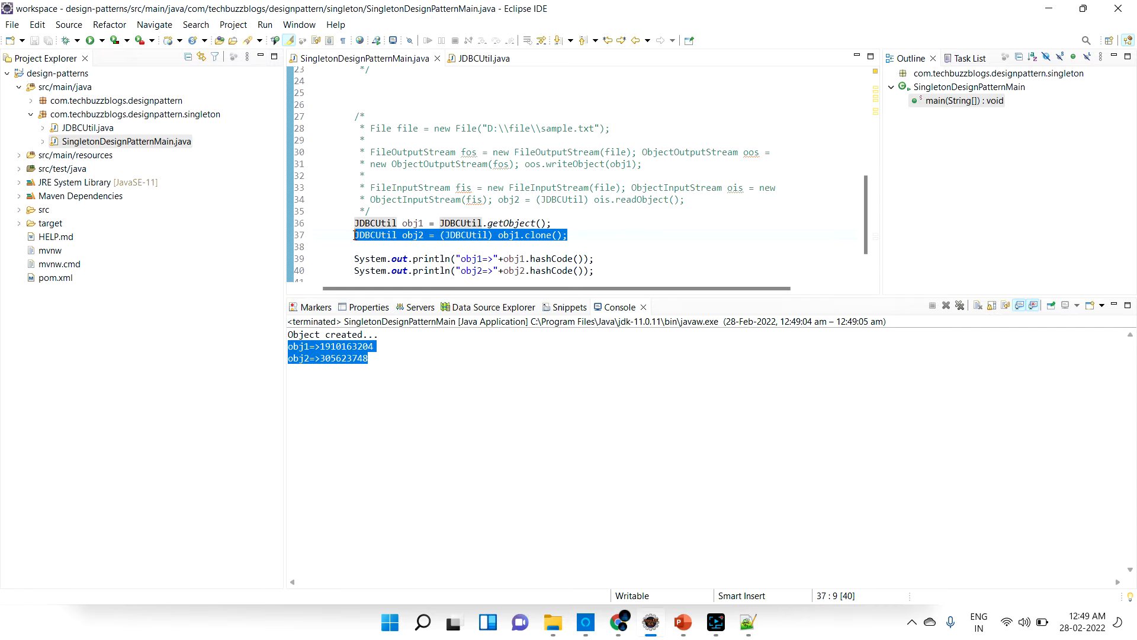
pyautogui.moveTo(502, 35)
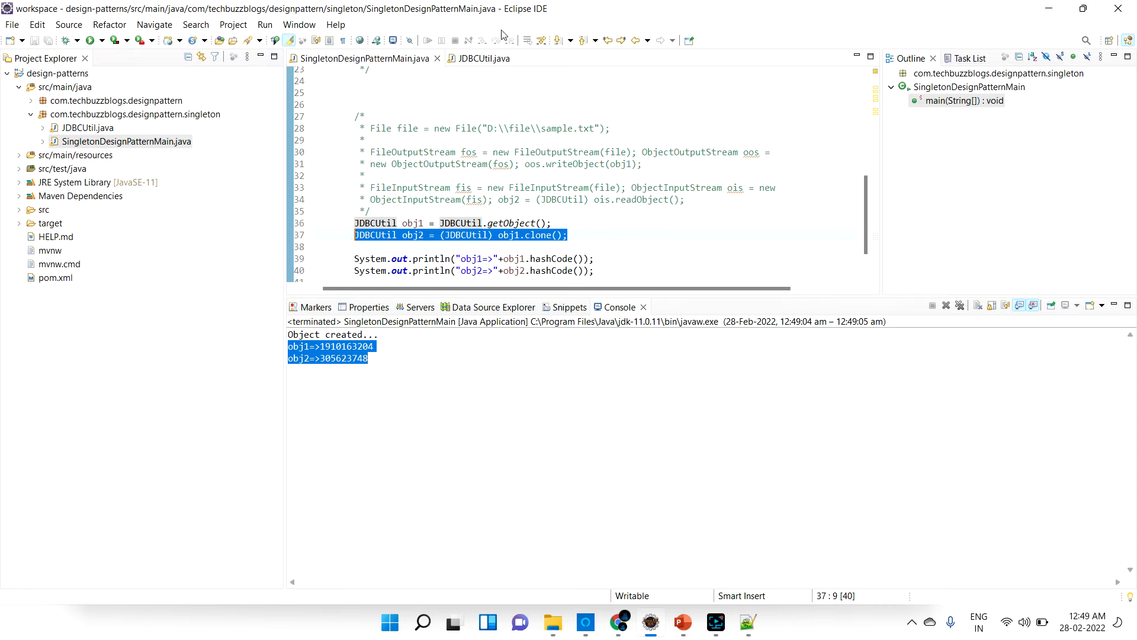
# In JDBCUtil.clone(), replace return super.clone() with throw new CloneNotSupportedException(), save, and rerun main
pyautogui.click(481, 58)
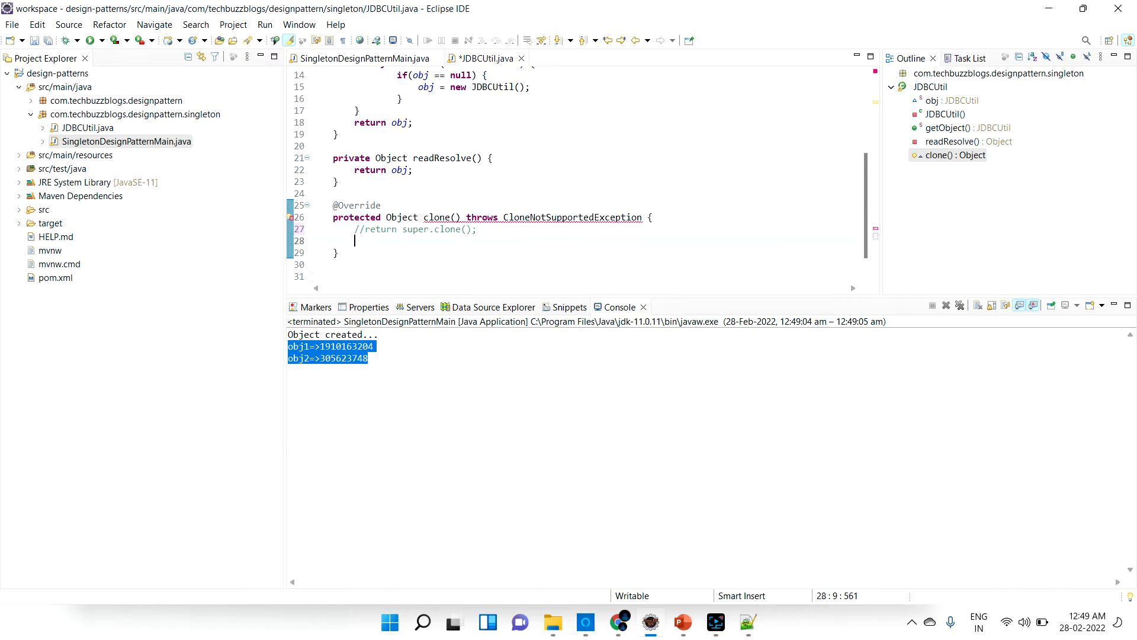
pyautogui.write('thr')
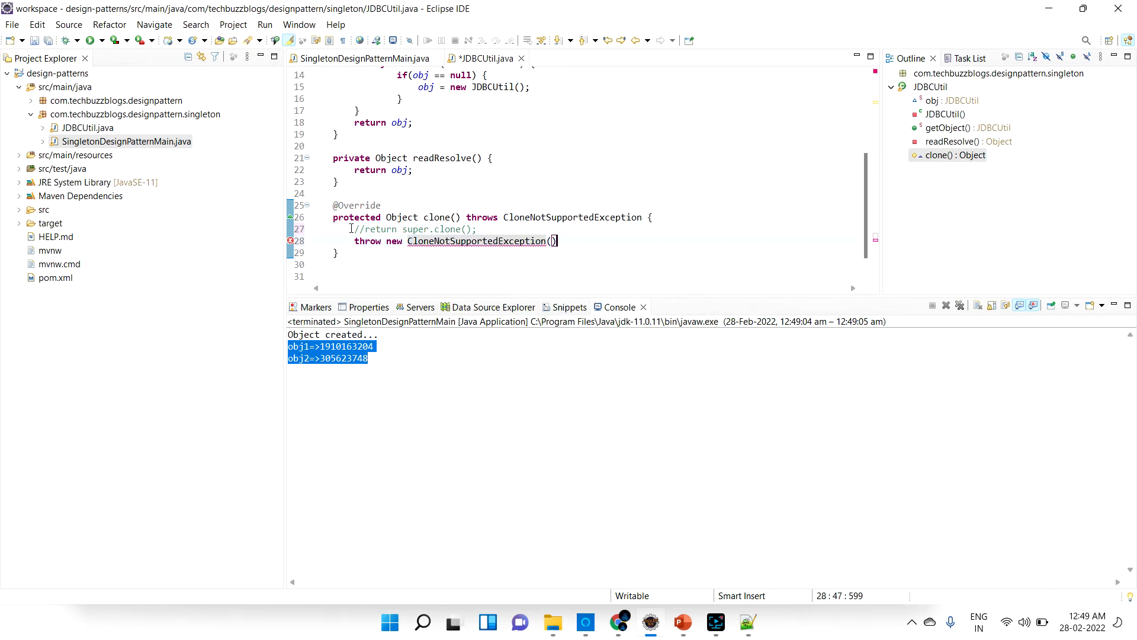
pyautogui.write(';')
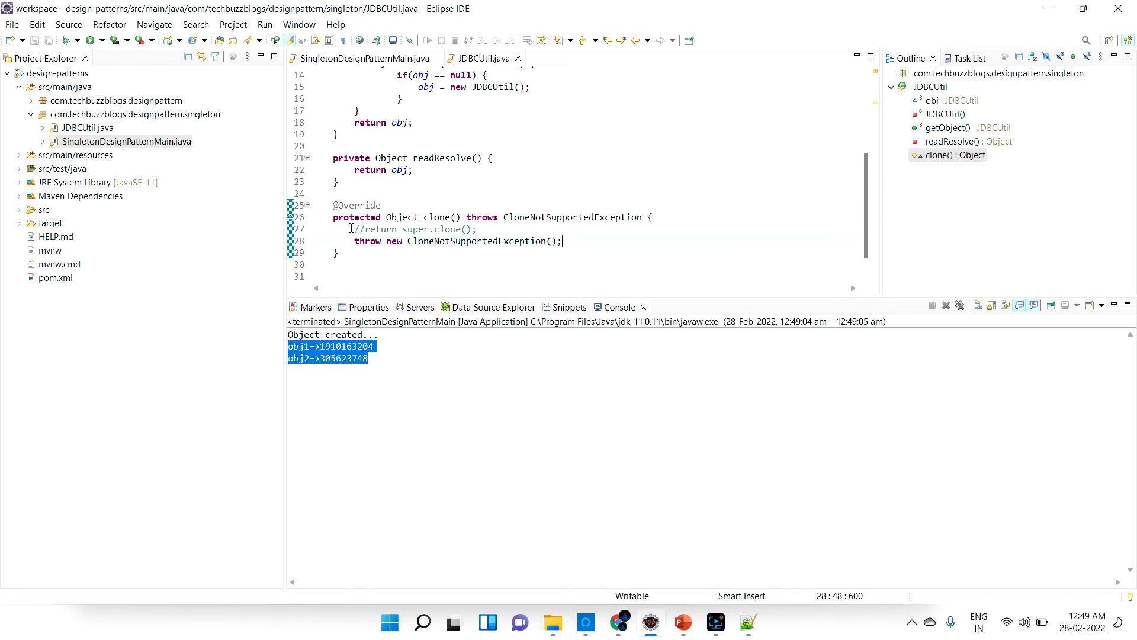
pyautogui.click(99, 39)
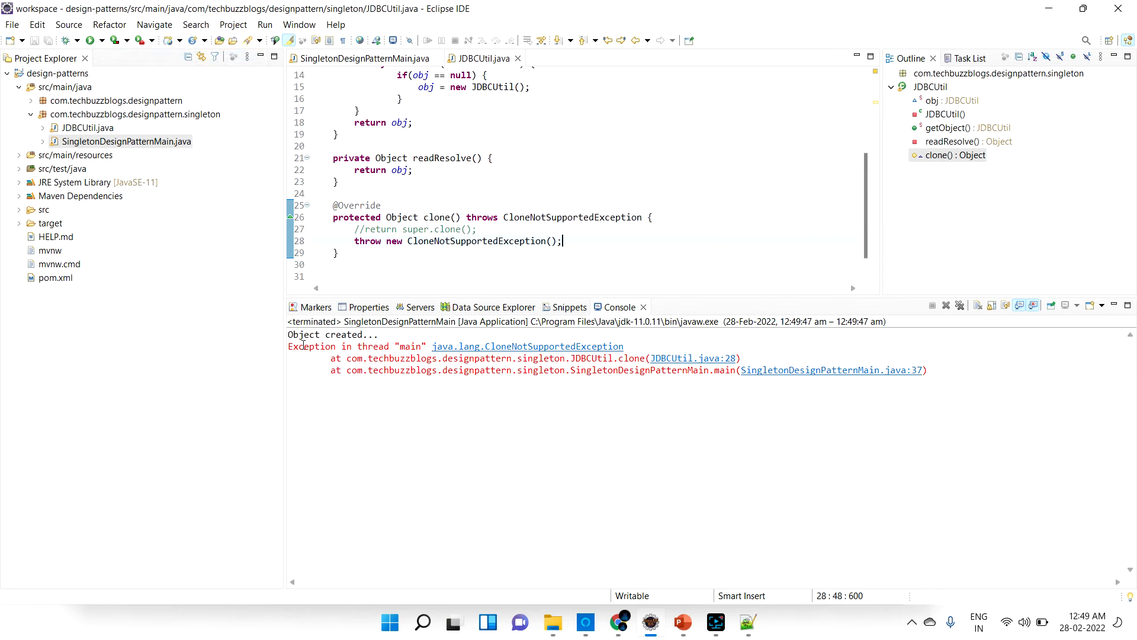
# Highlight the exception-throwing clone() override, then deselect it beside the console trace
pyautogui.moveTo(288, 346); pyautogui.dragTo(928, 369)
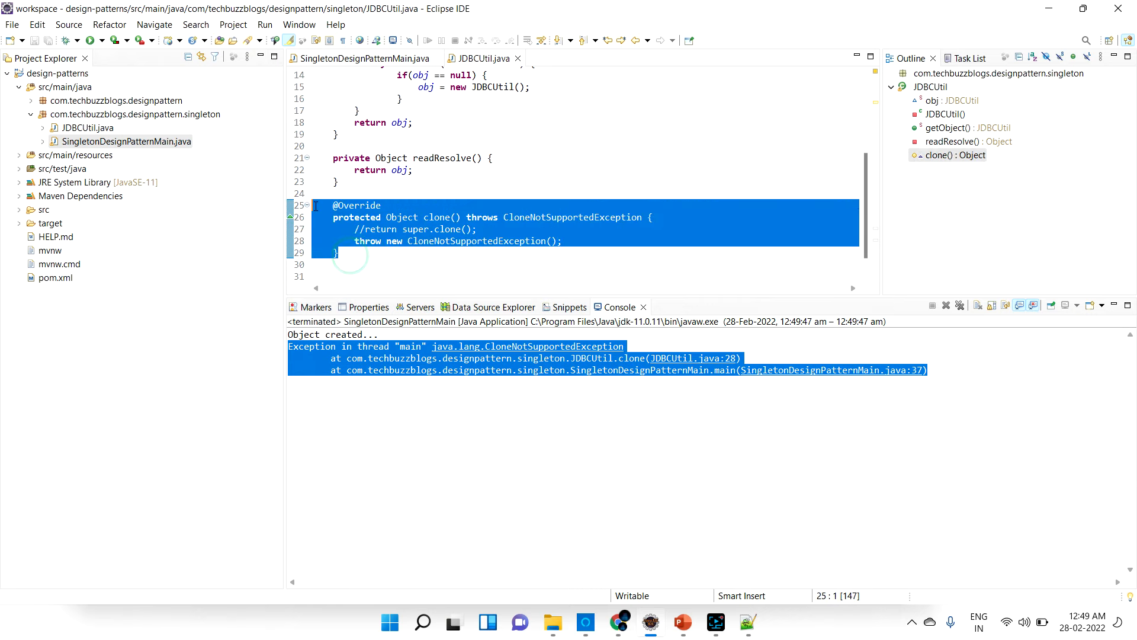
pyautogui.click(404, 241)
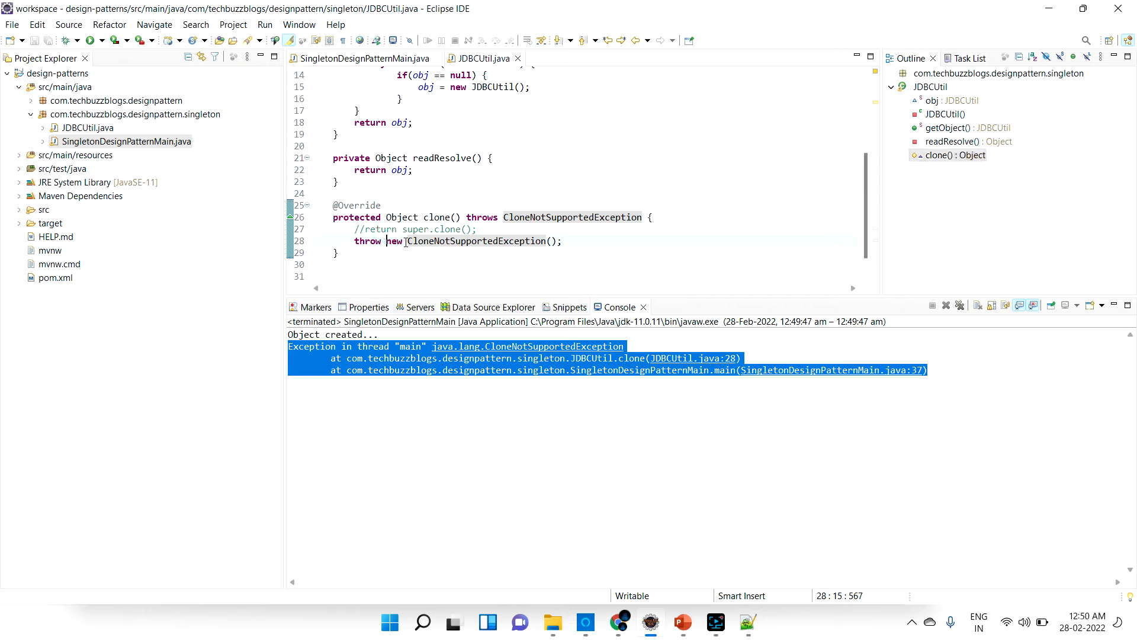